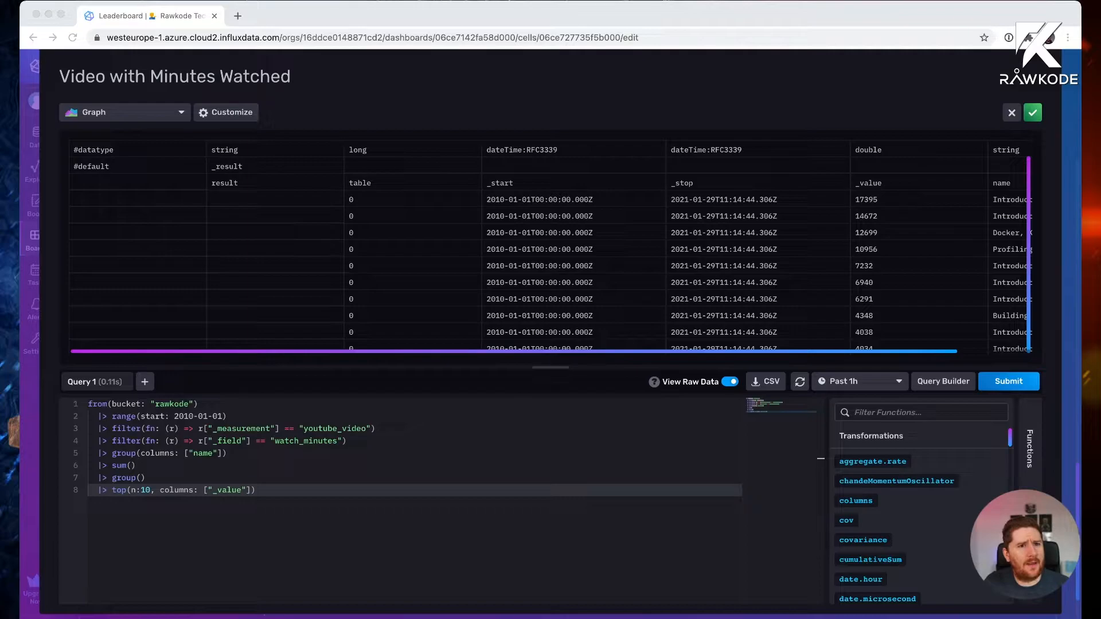
# Comment out the group, sum, group and top lines, leaving only range and filters.
pyautogui.click(1008, 381)
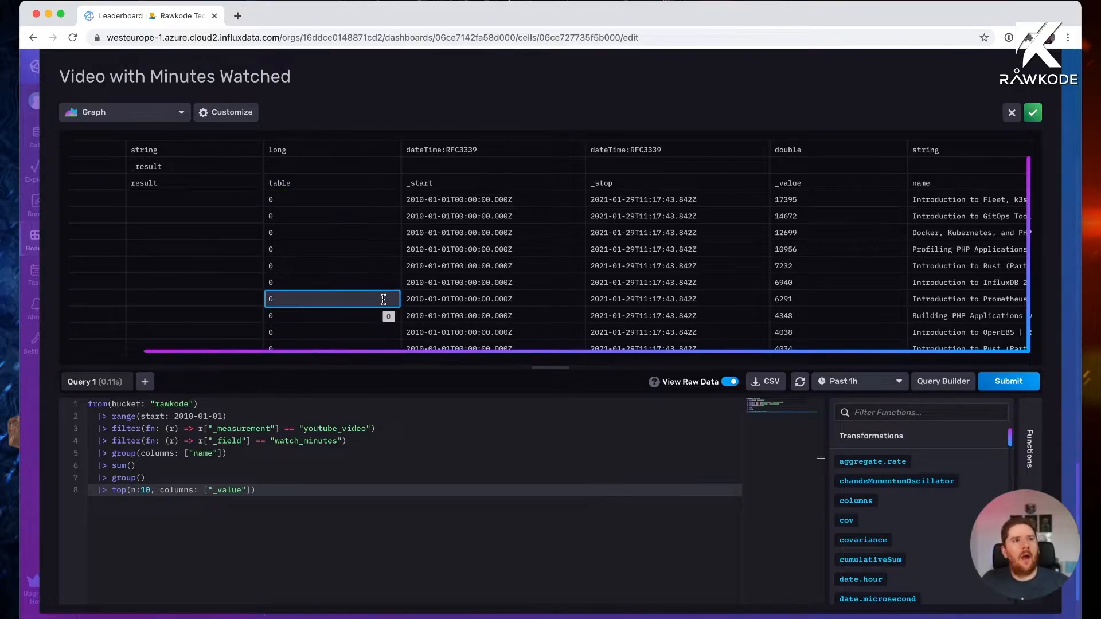
pyautogui.click(969, 216)
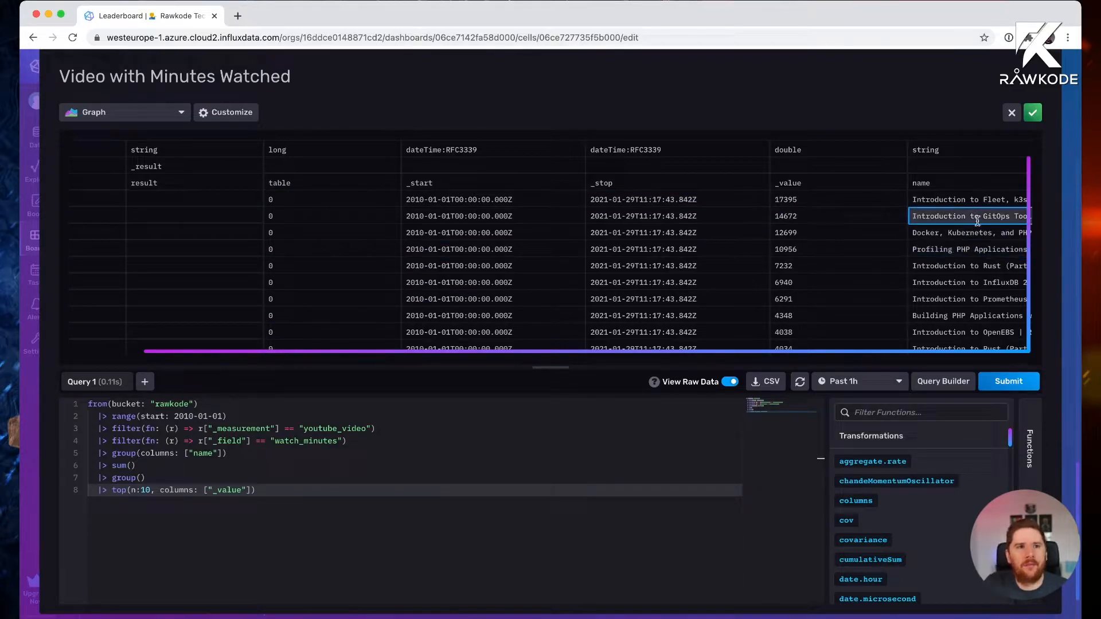
pyautogui.click(838, 199)
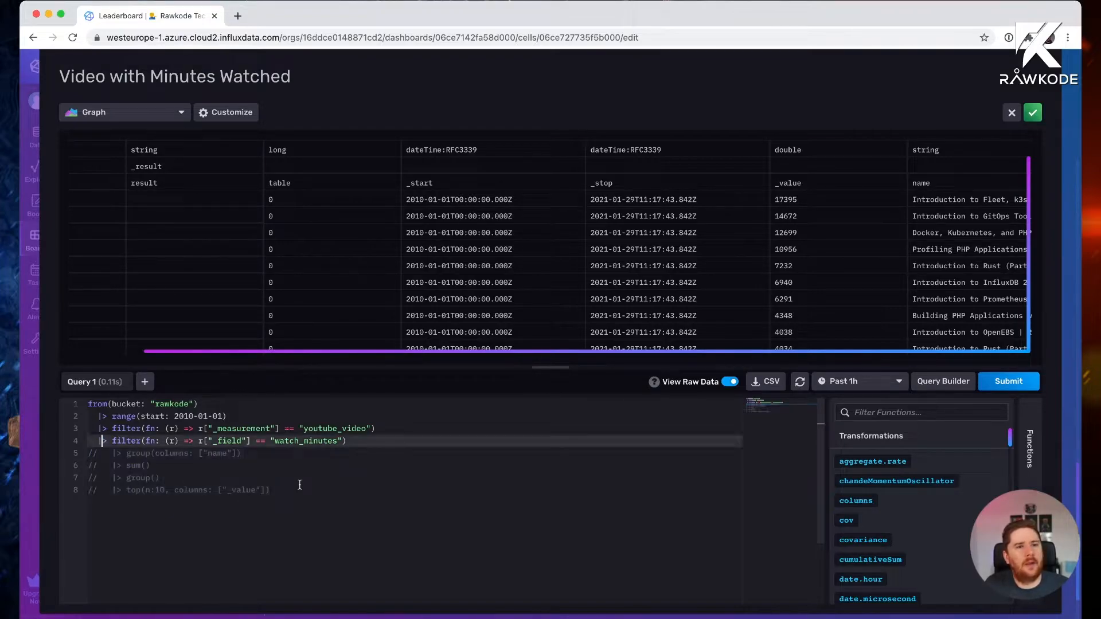
# Run the filter-only query and browse the raw per-video daily watch_minutes tables.
pyautogui.click(1008, 381)
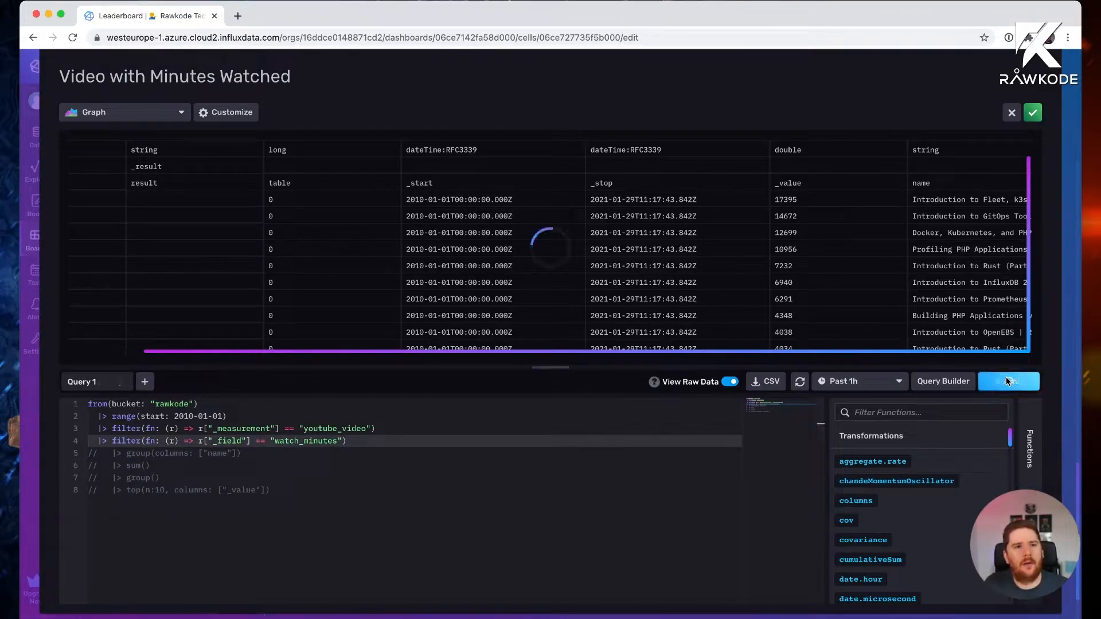
pyautogui.click(1008, 380)
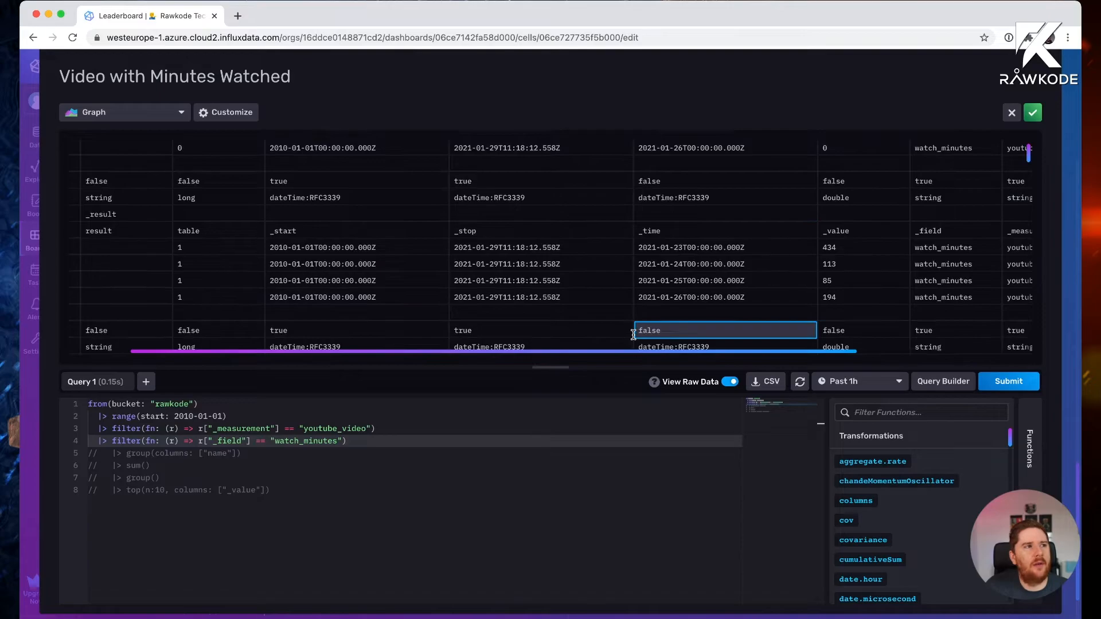
pyautogui.scroll(-3)
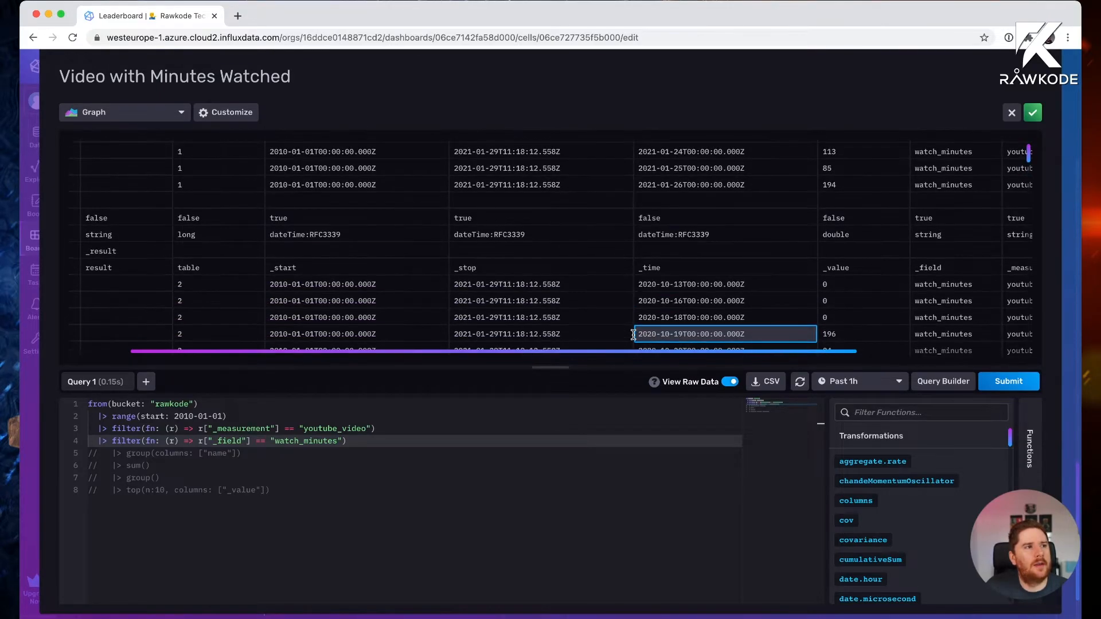
pyautogui.scroll(-3)
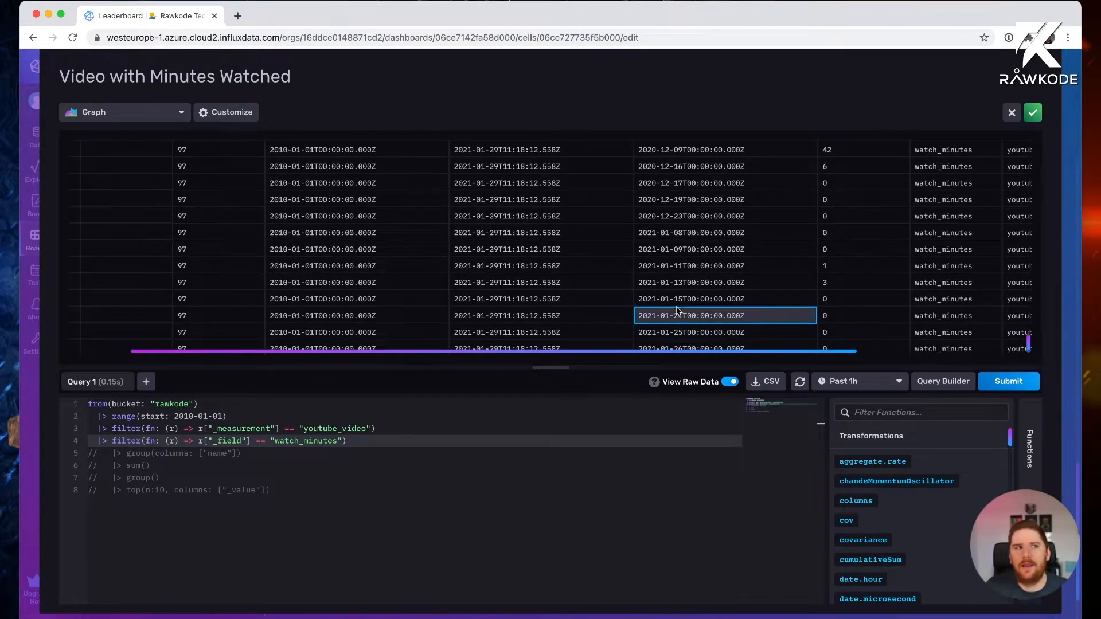
pyautogui.click(218, 265)
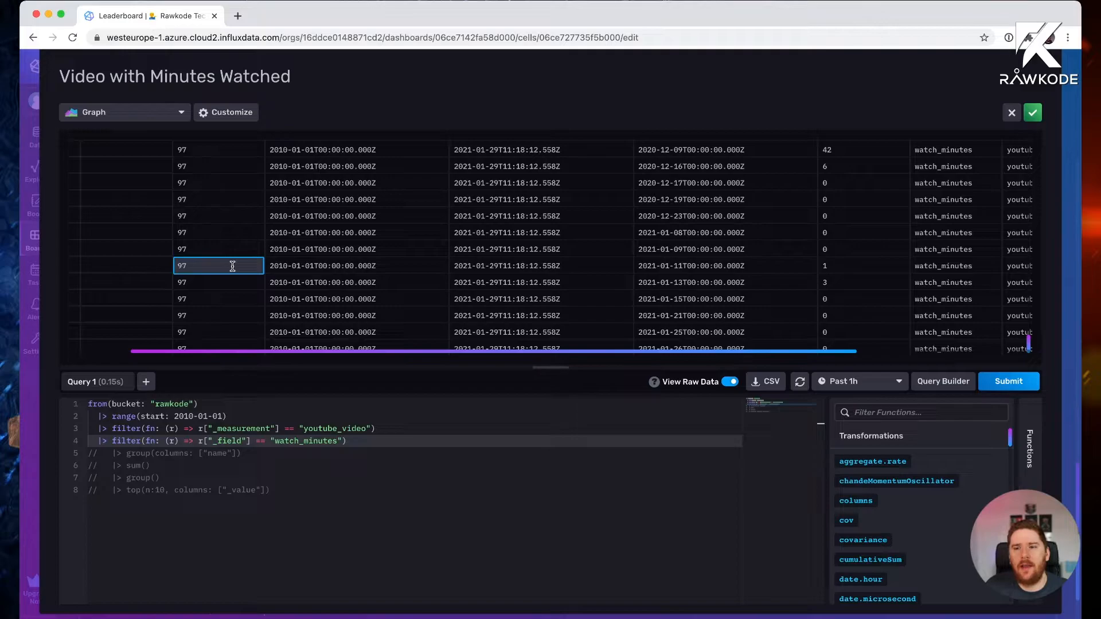
pyautogui.click(355, 282)
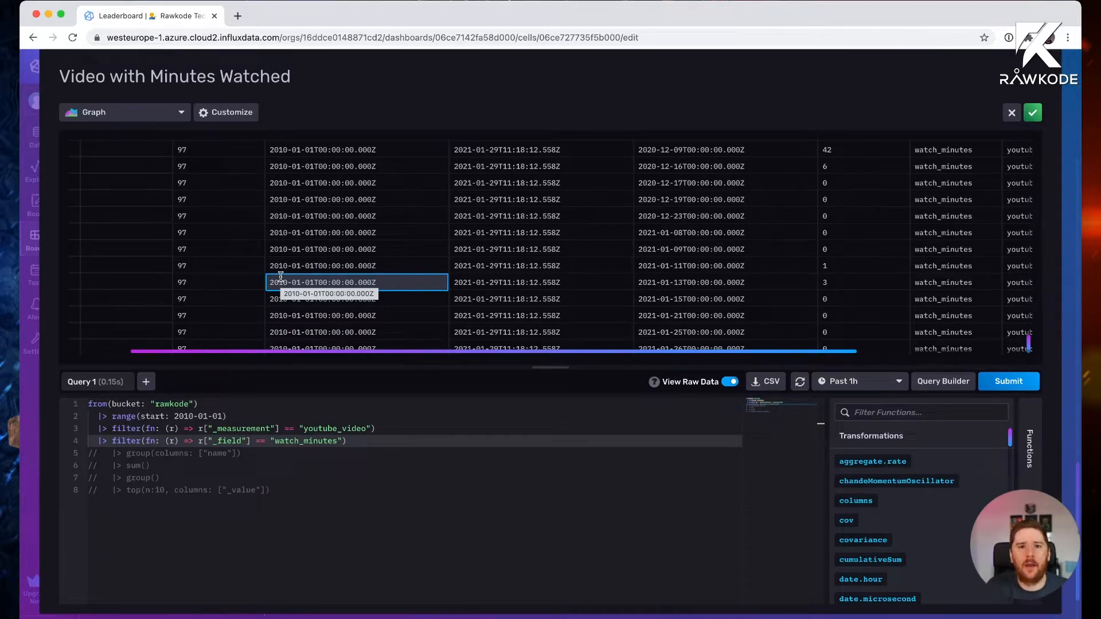
pyautogui.moveTo(727, 361)
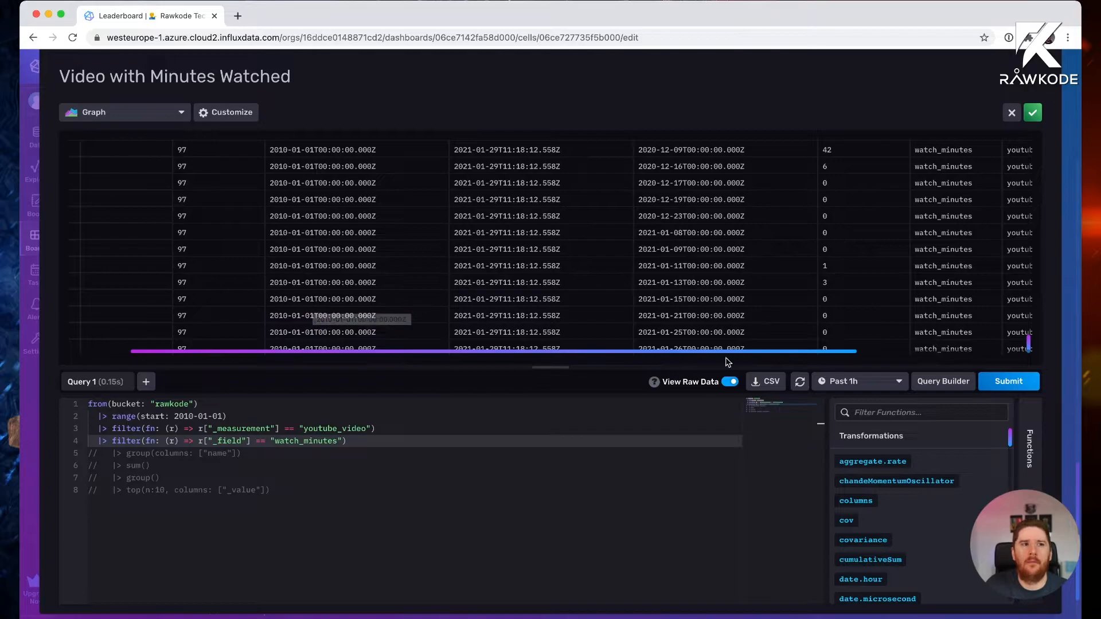
# Show the filtered watch_minutes results as a graph of overlapping per-video lines.
pyautogui.click(729, 381)
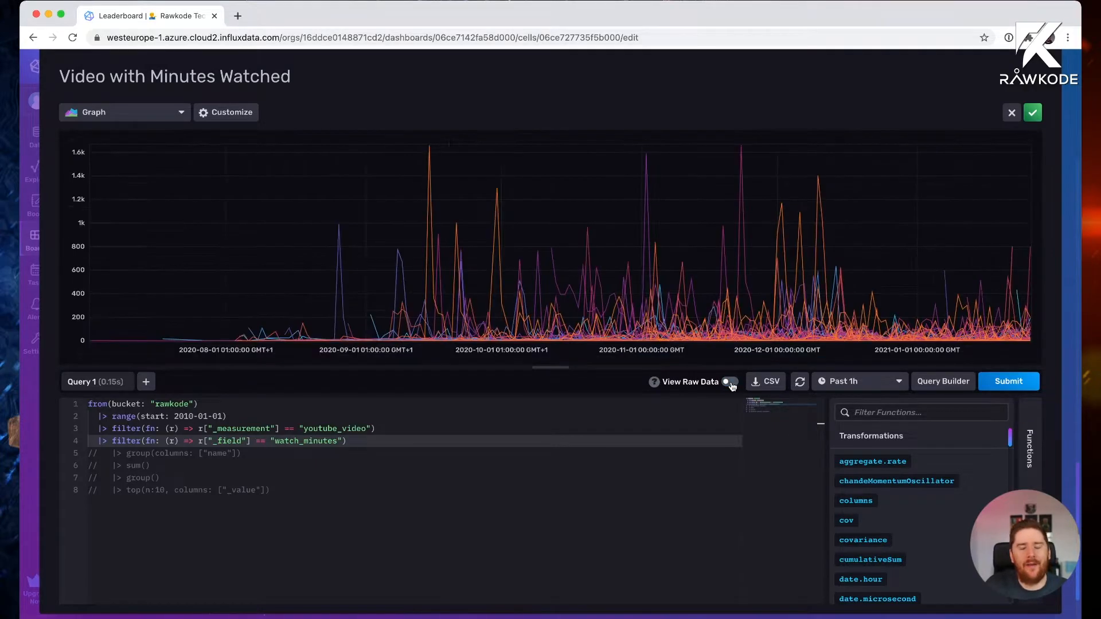
pyautogui.moveTo(636, 341)
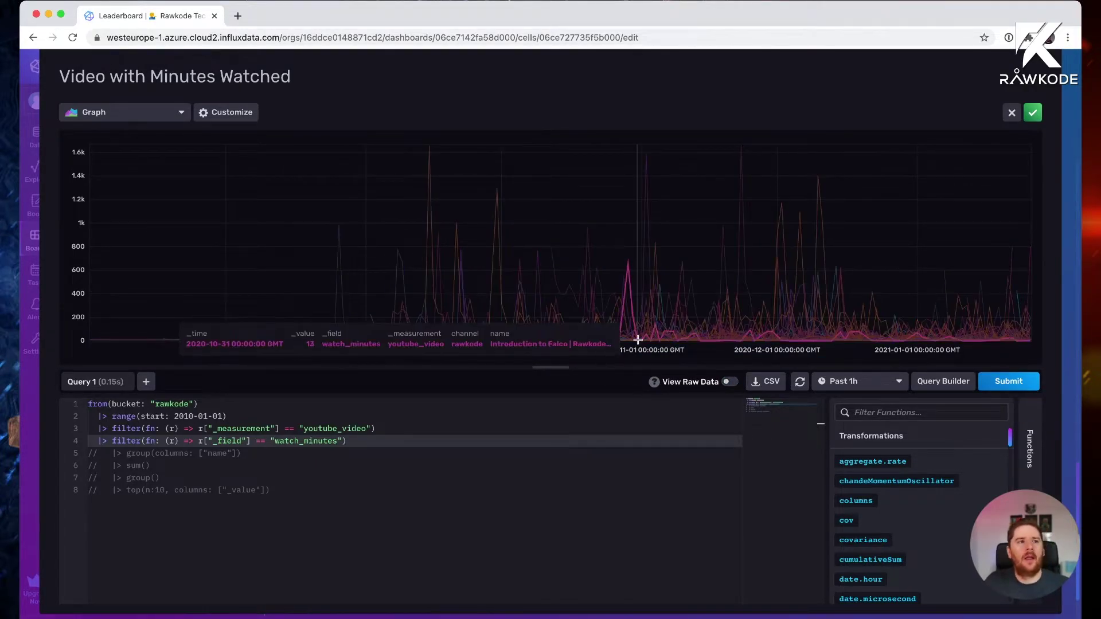
pyautogui.moveTo(437, 273)
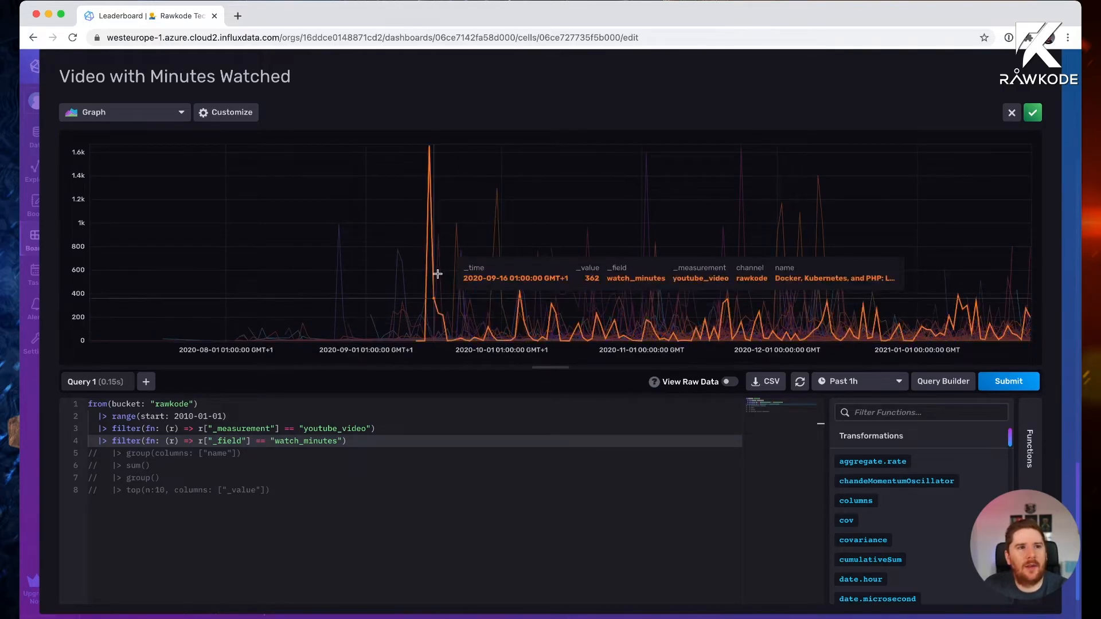
pyautogui.moveTo(798, 296)
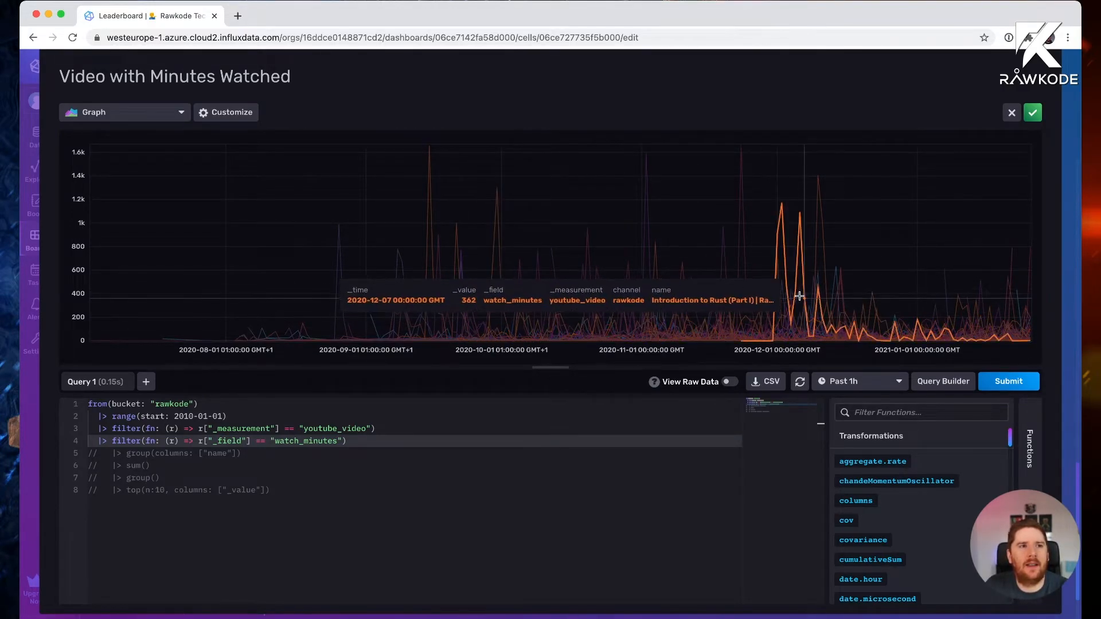
pyautogui.moveTo(486, 268)
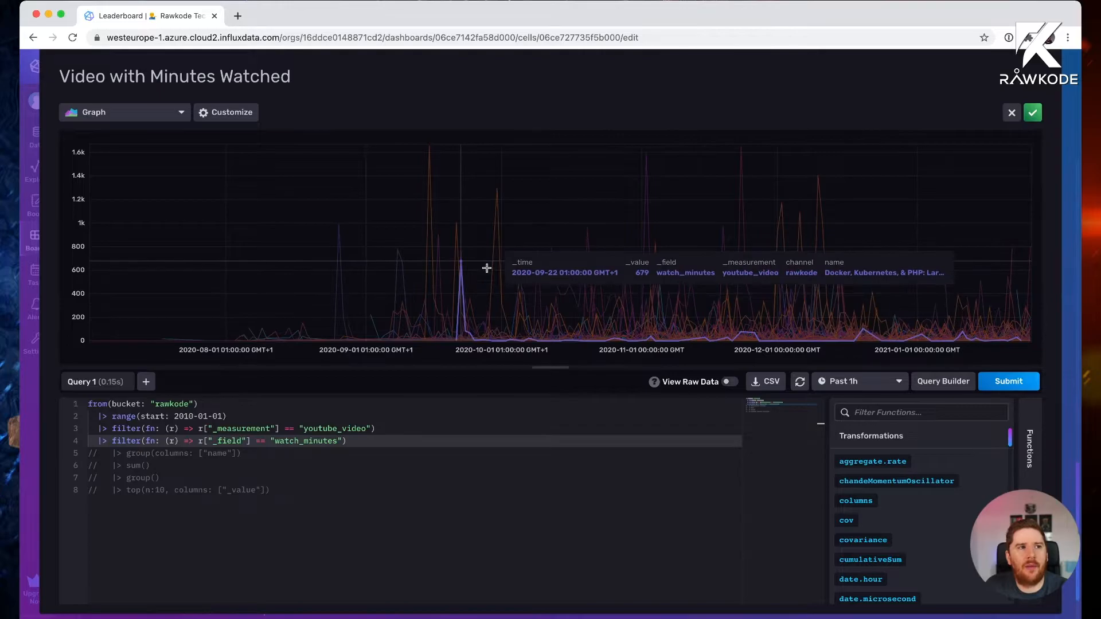
pyautogui.moveTo(734, 317)
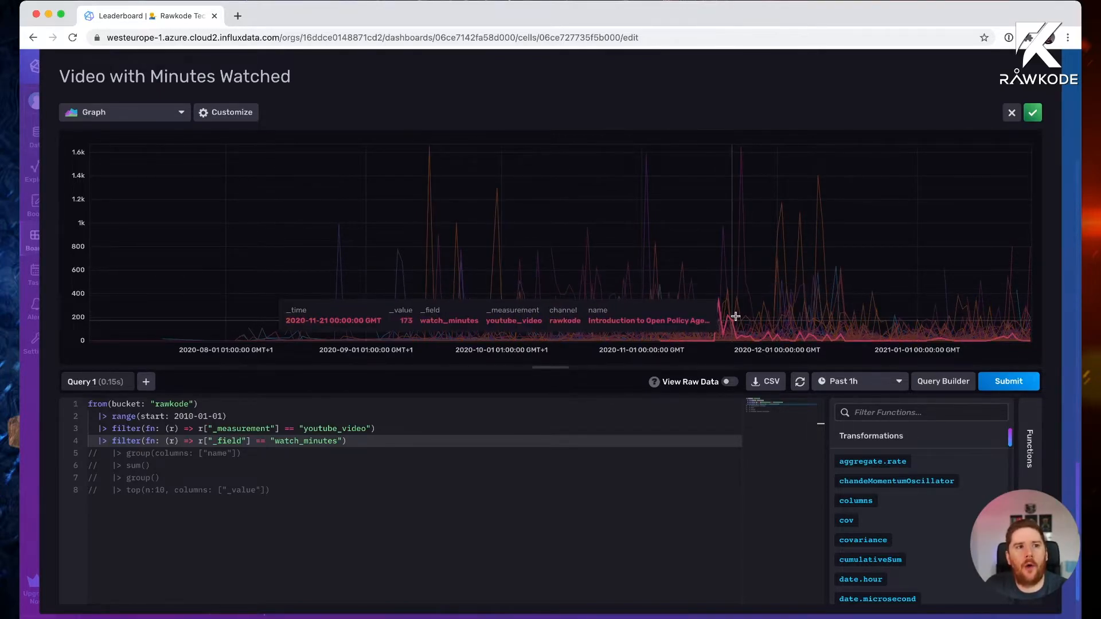
pyautogui.moveTo(811, 254)
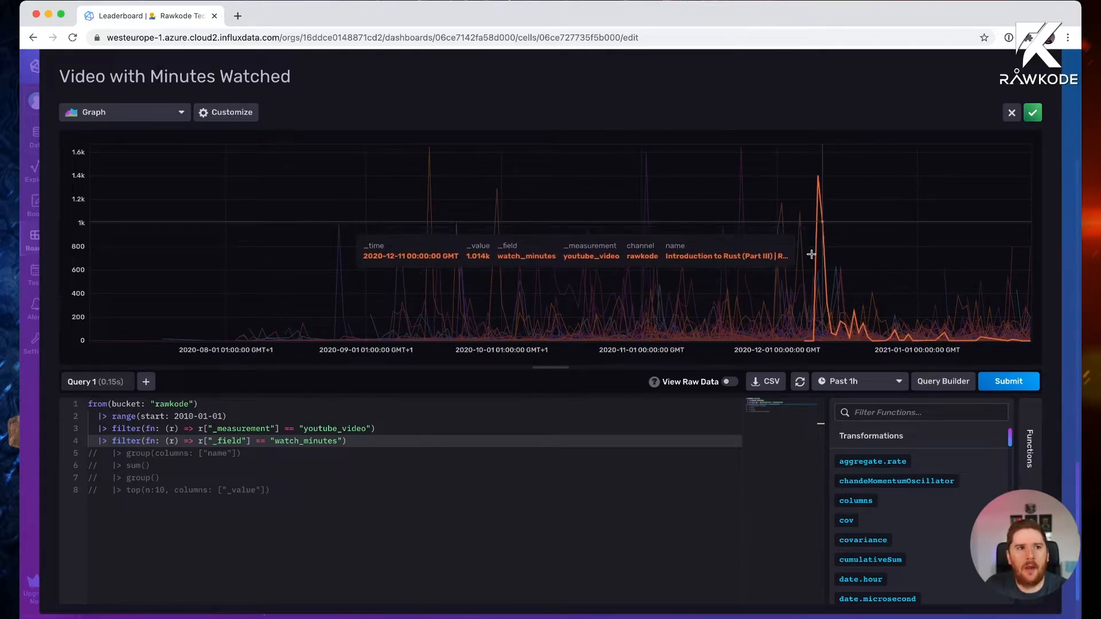
pyautogui.moveTo(646, 353)
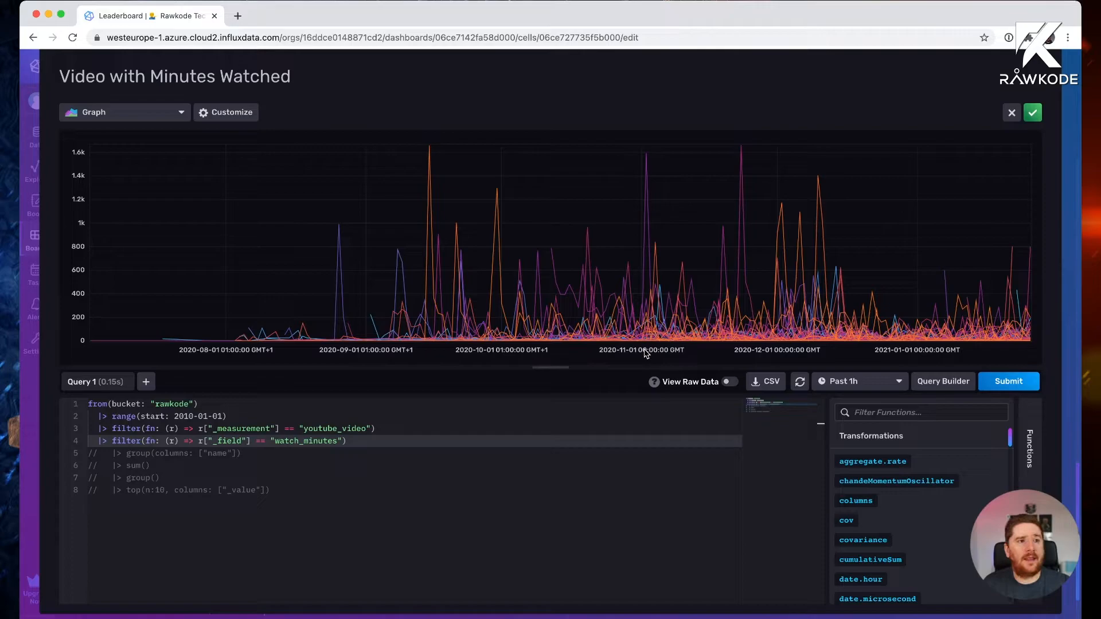
pyautogui.moveTo(659, 323)
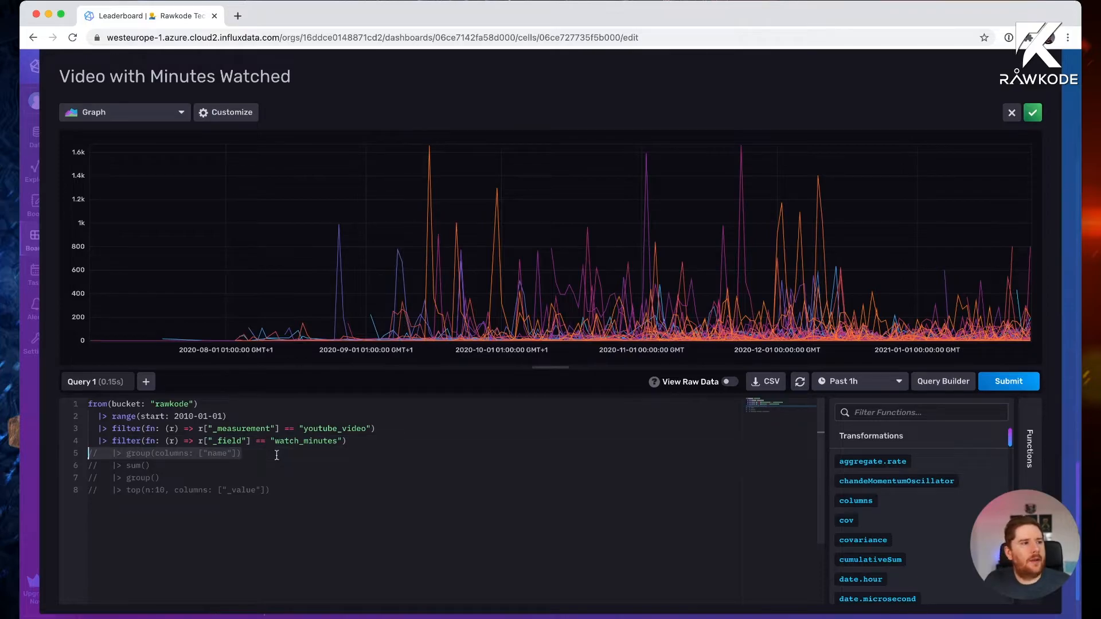
# Remove group-by-name, re-enable sum(), and view the per-video total tables as raw data.
pyautogui.press('Backspace')
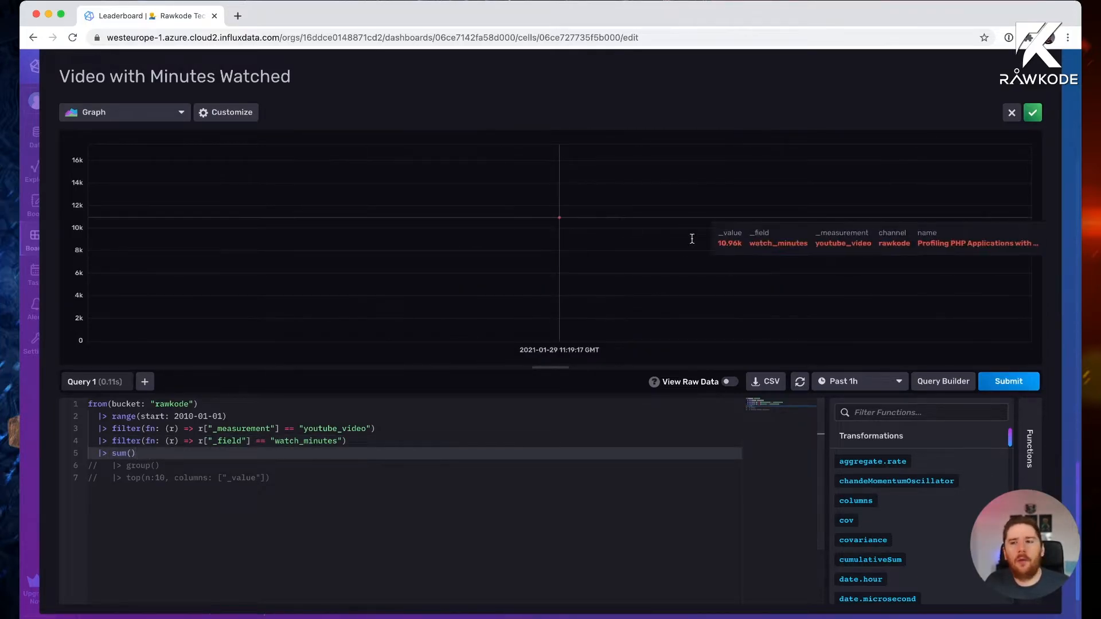
pyautogui.moveTo(585, 291)
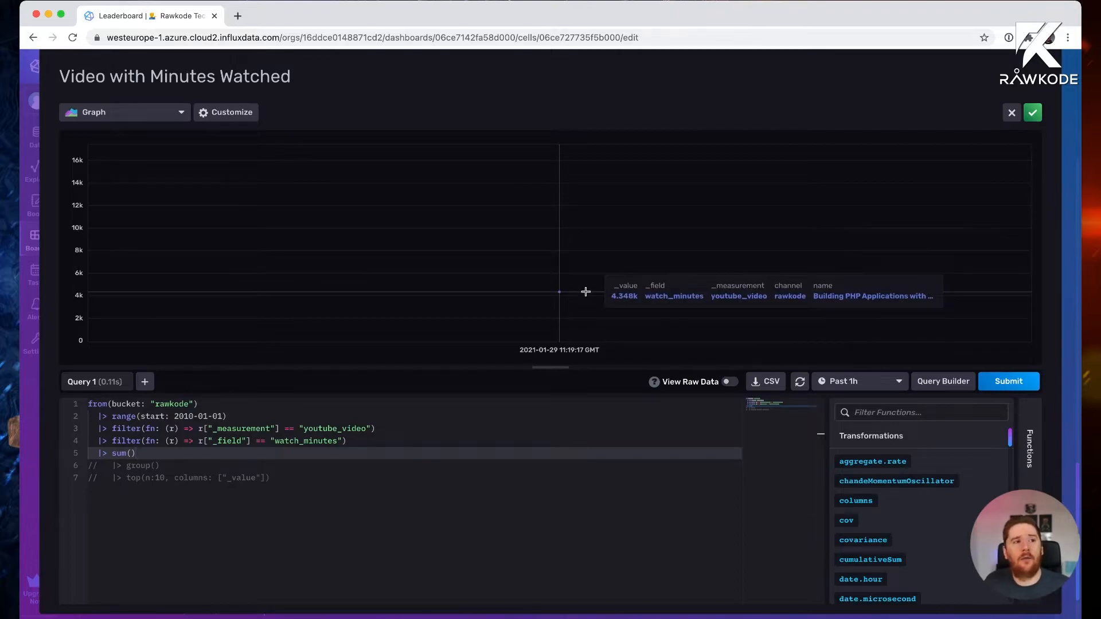
pyautogui.moveTo(616, 312)
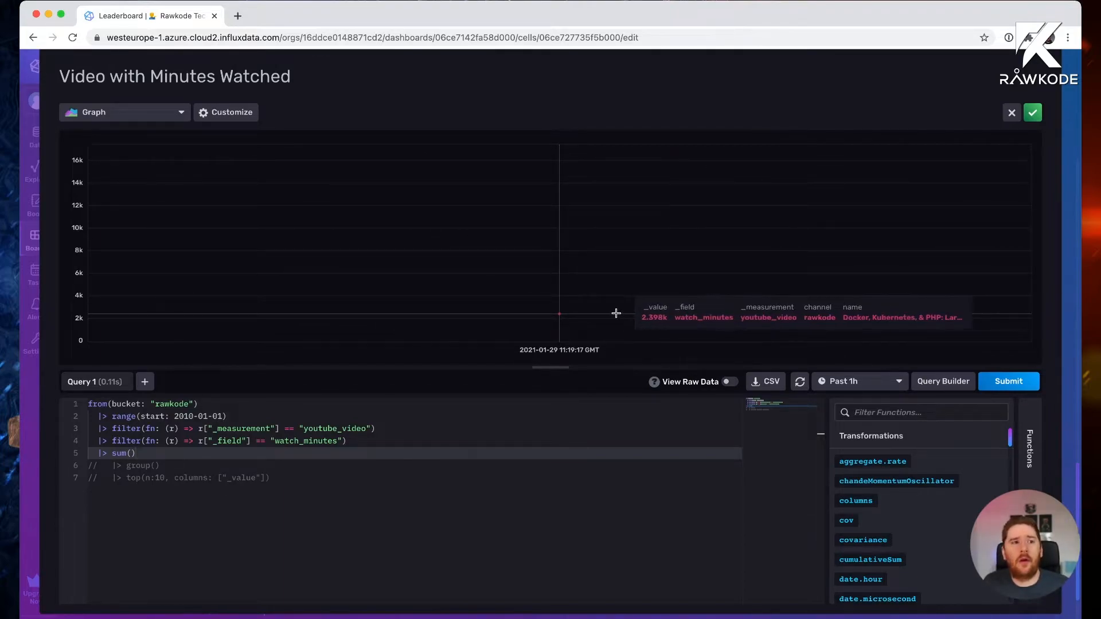
pyautogui.moveTo(687, 302)
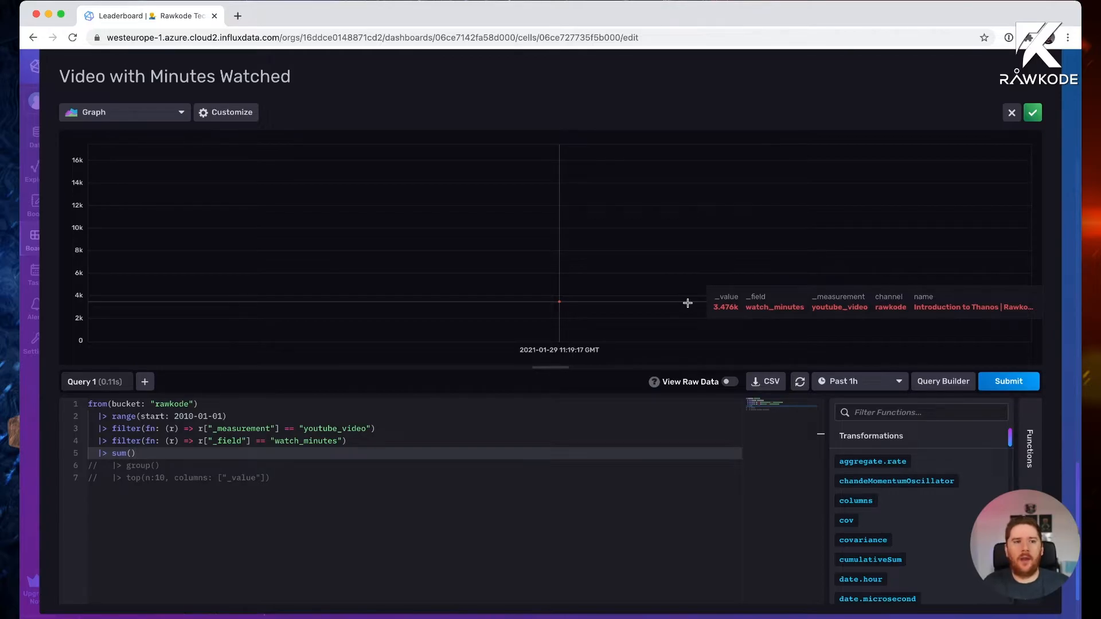
pyautogui.moveTo(745, 377)
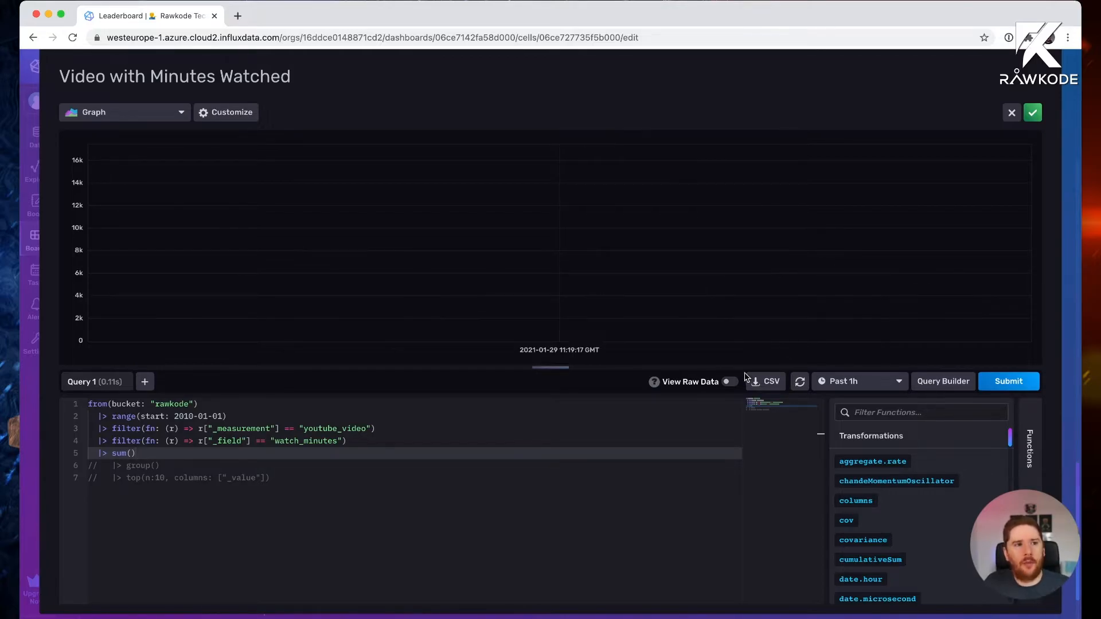
pyautogui.click(729, 381)
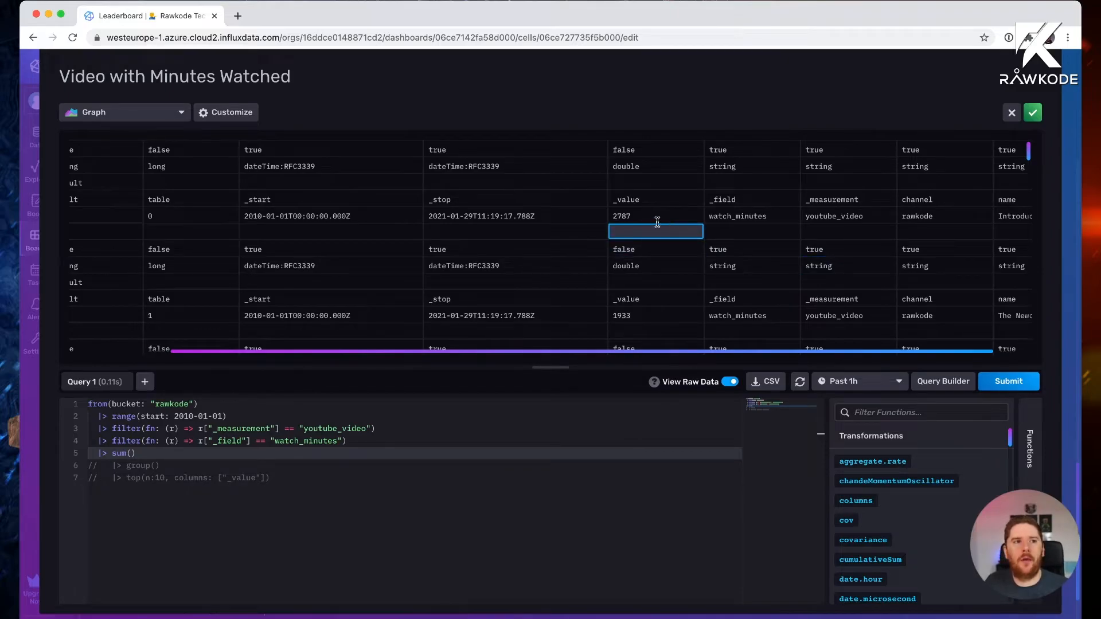
pyautogui.click(515, 282)
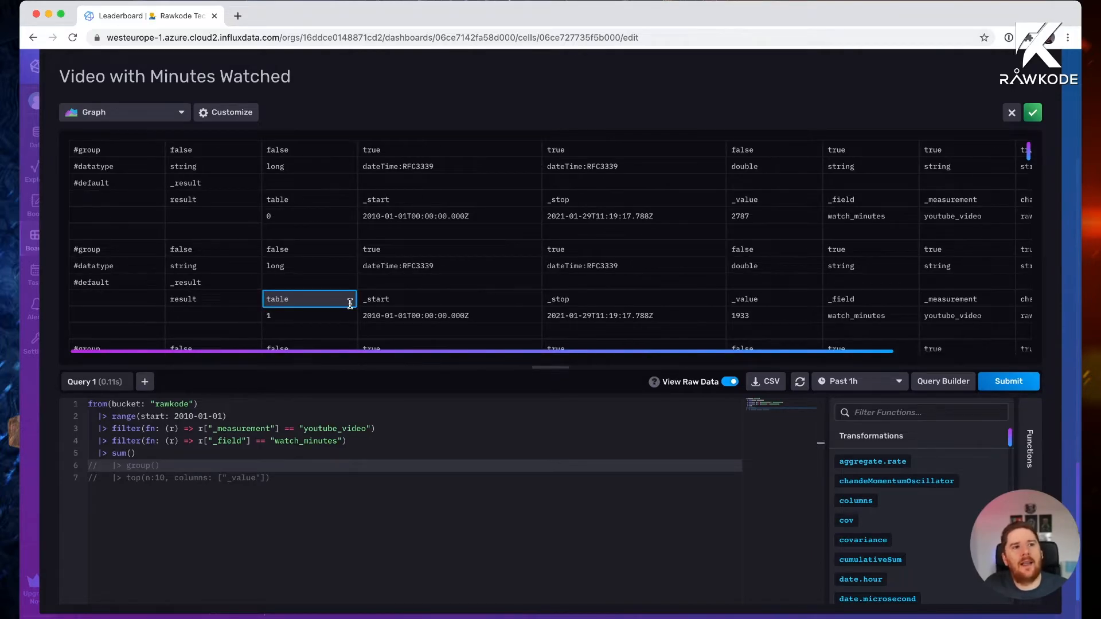
pyautogui.click(450, 282)
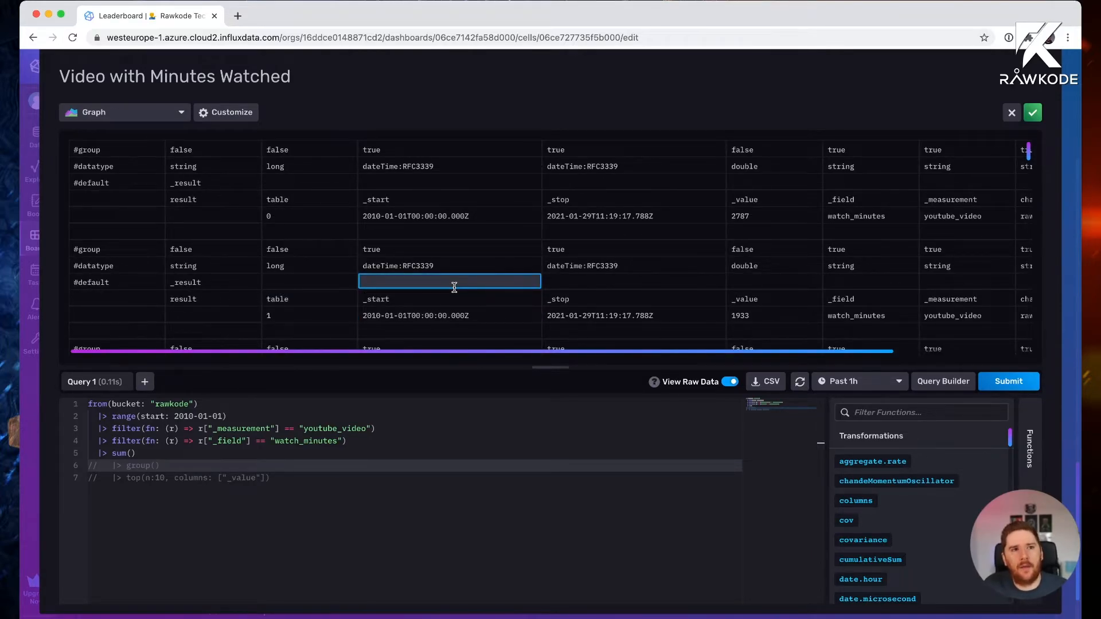
pyautogui.scroll(-3)
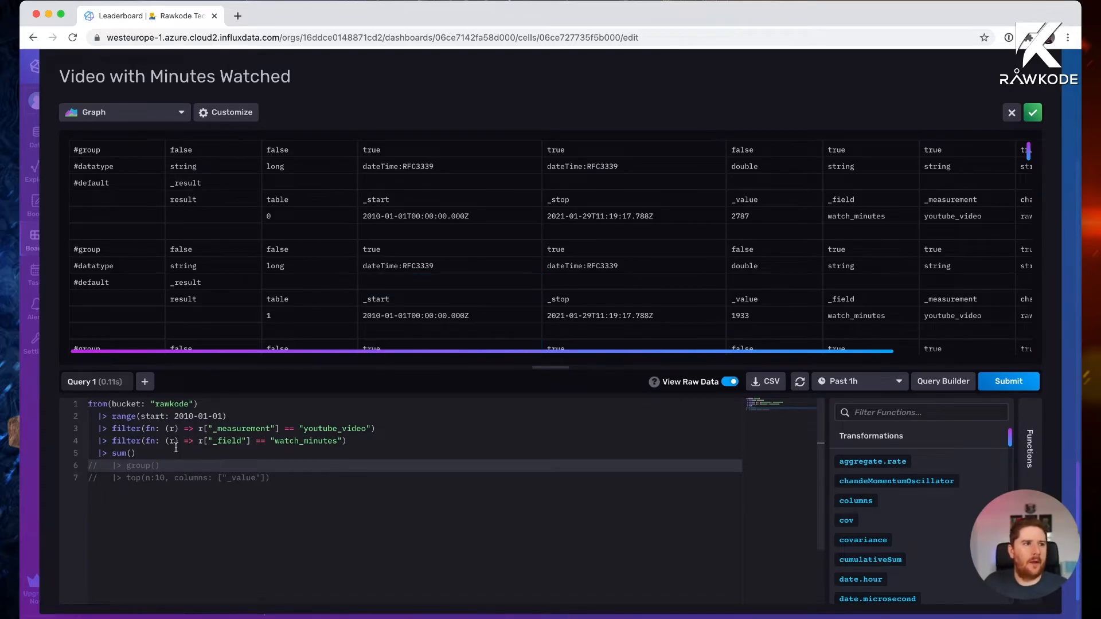
# Enable the top(n:10) line and run the query, then move to the commented group line.
pyautogui.click(632, 216)
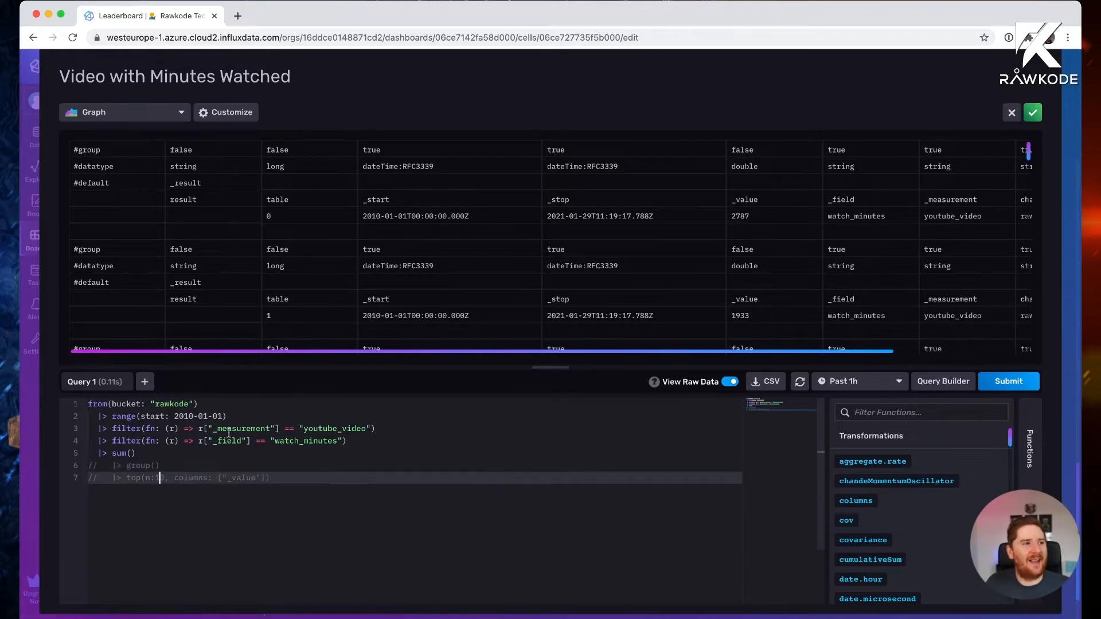
pyautogui.click(1008, 381)
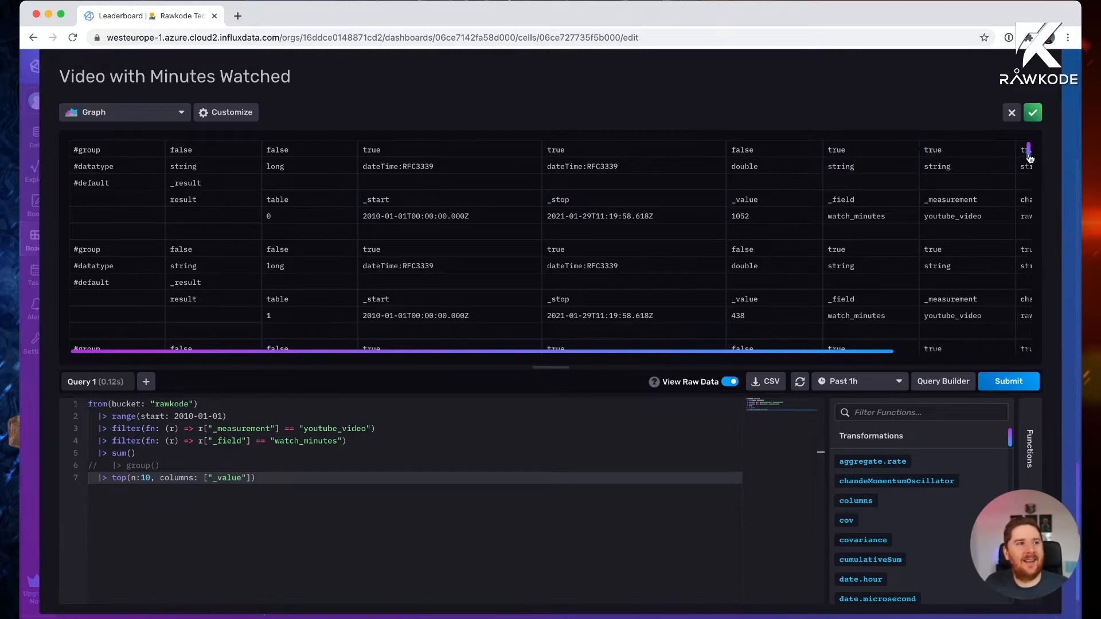
pyautogui.scroll(-3)
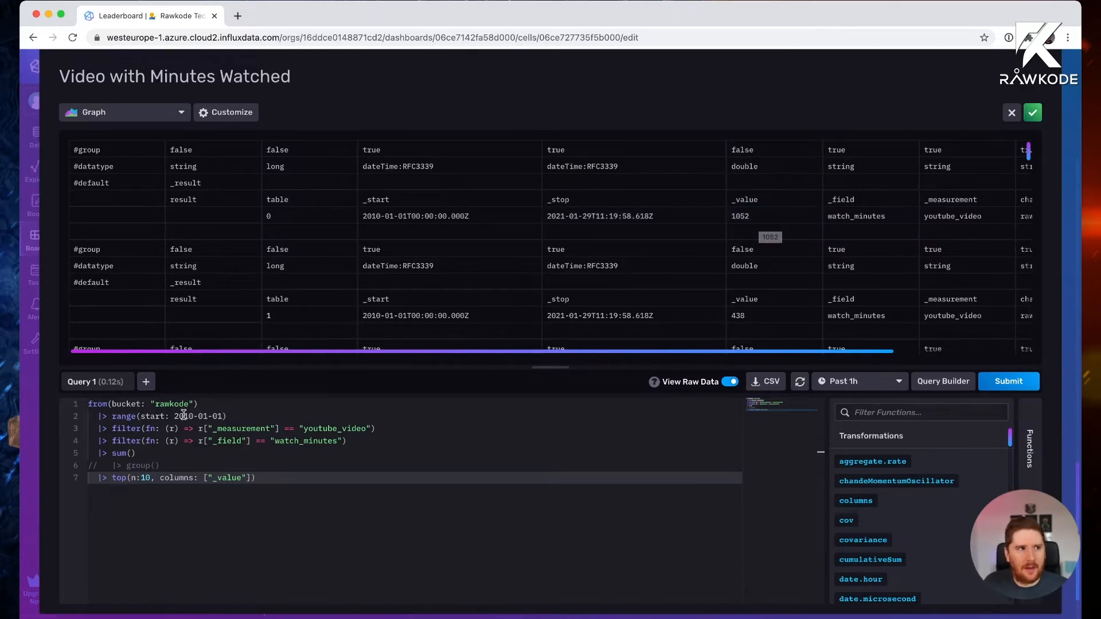
pyautogui.moveTo(177, 460)
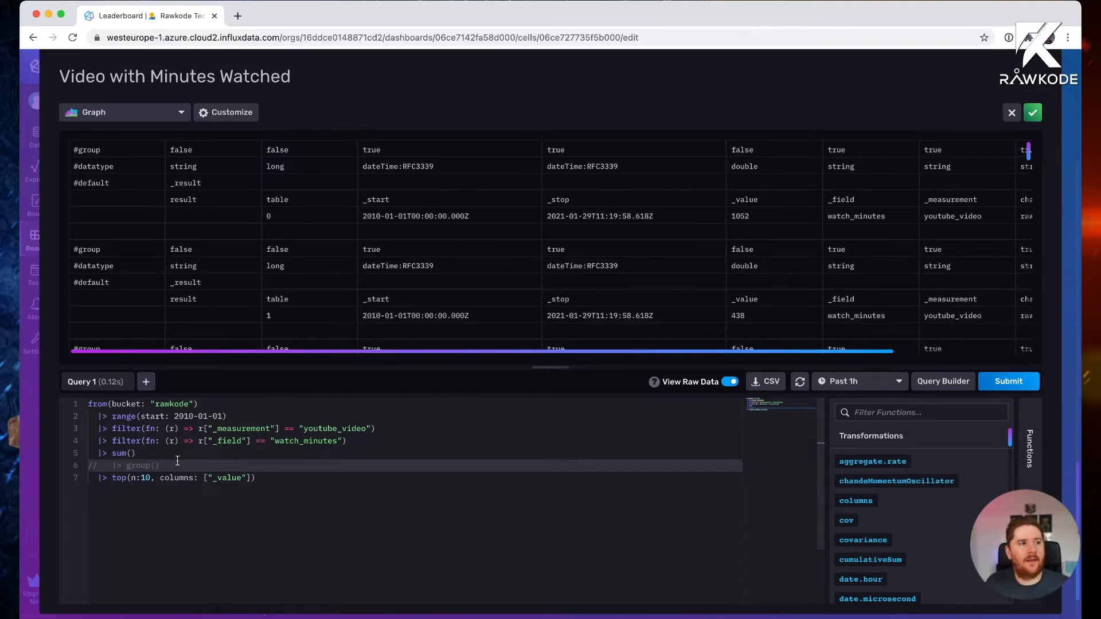
pyautogui.click(95, 466)
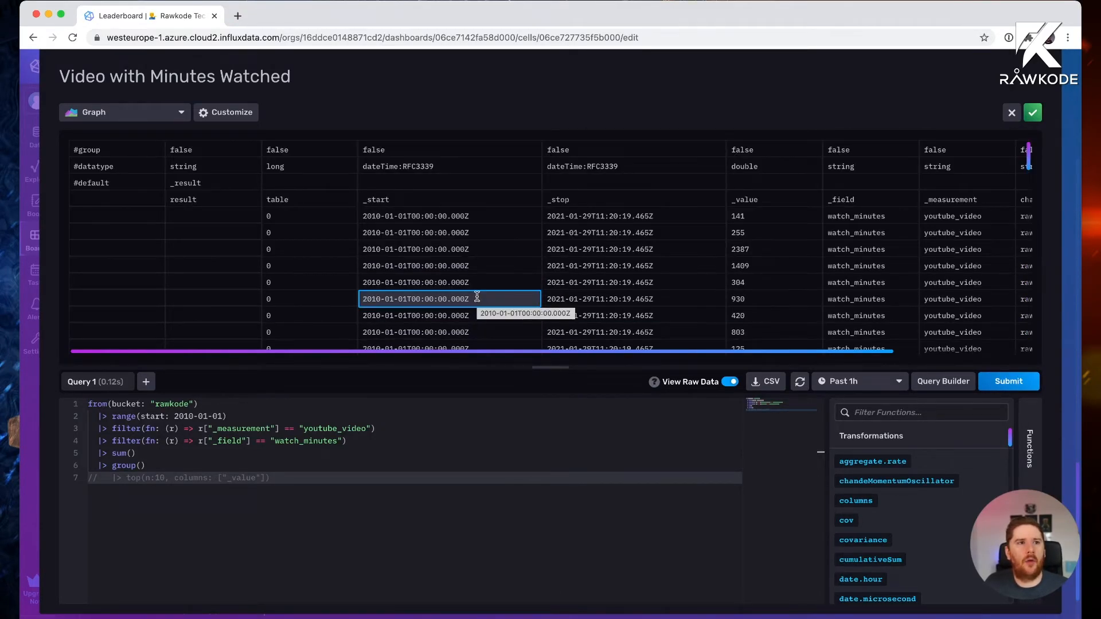
# Enable group() with top-10 and run, giving one flat table sorted from 17395 down.
pyautogui.click(772, 216)
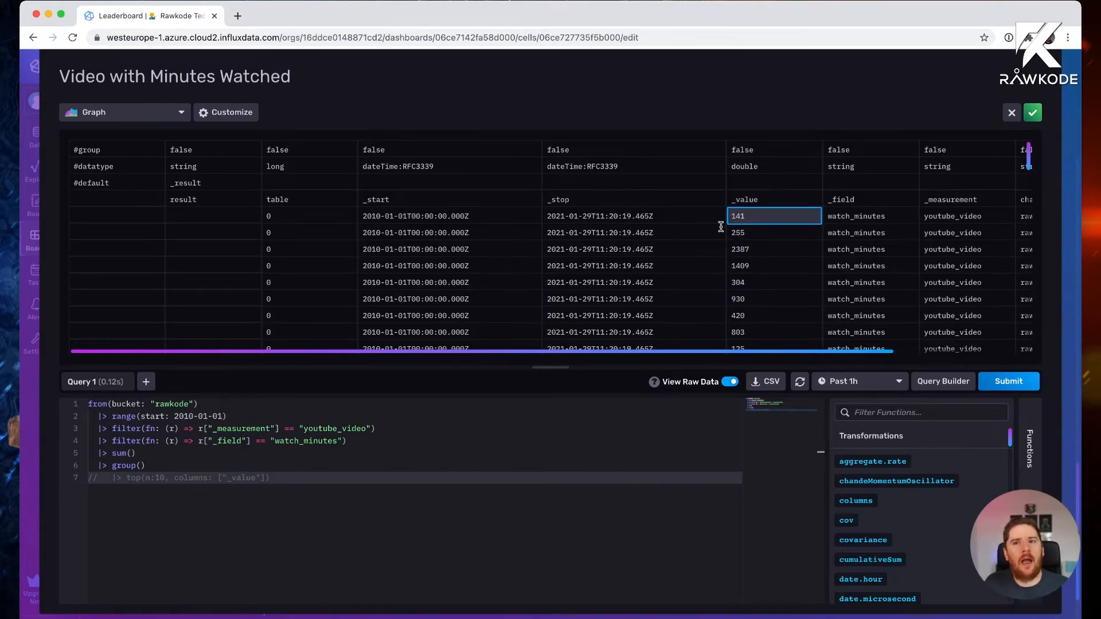
pyautogui.click(773, 249)
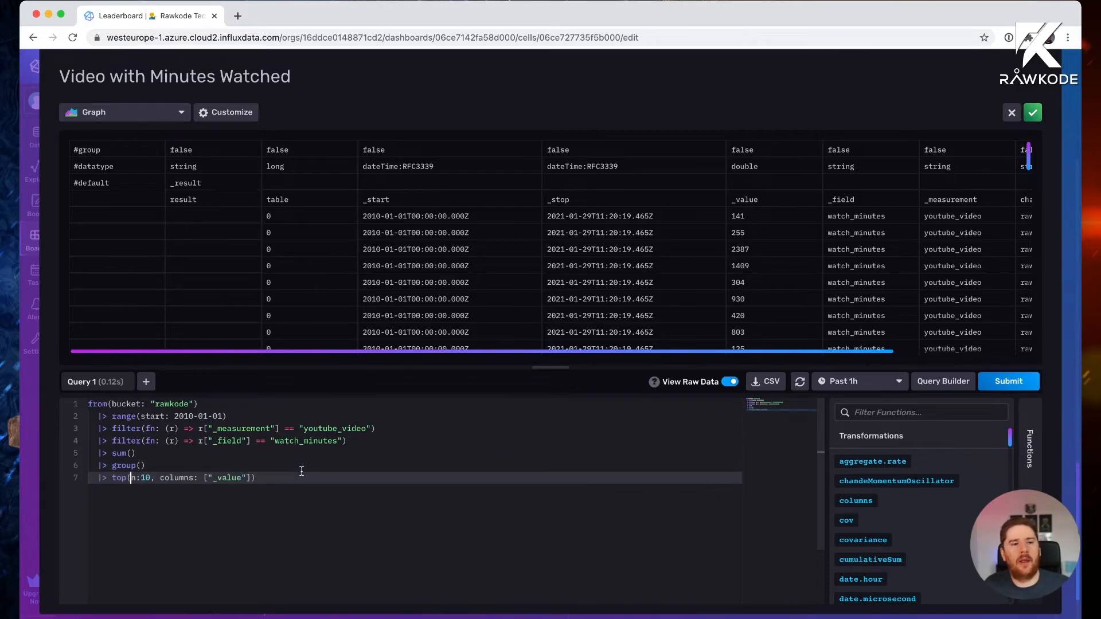
pyautogui.click(1008, 381)
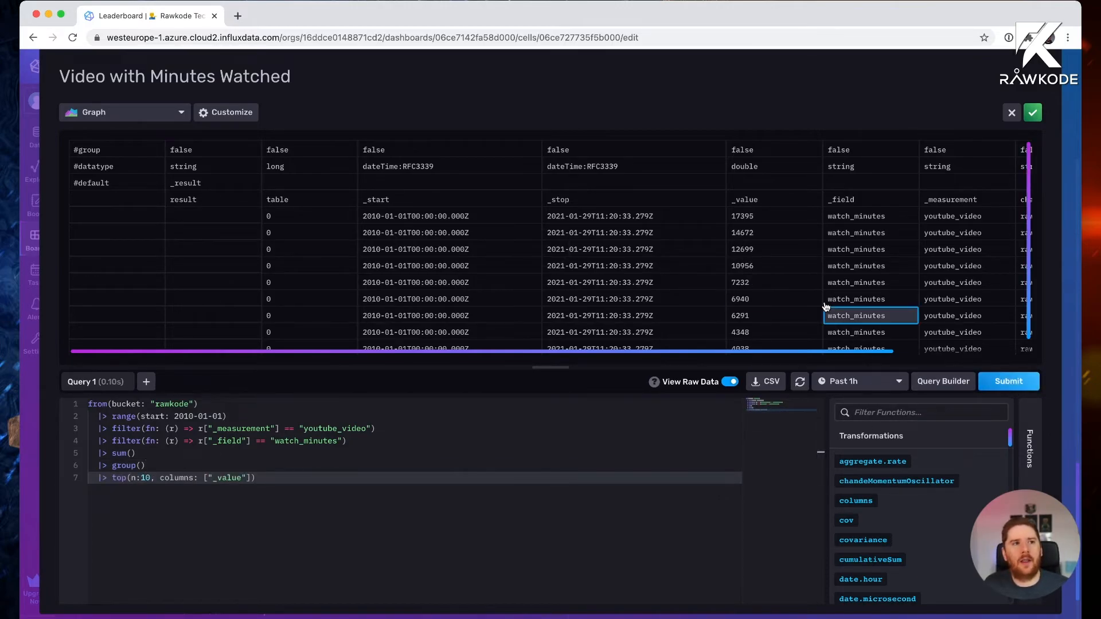